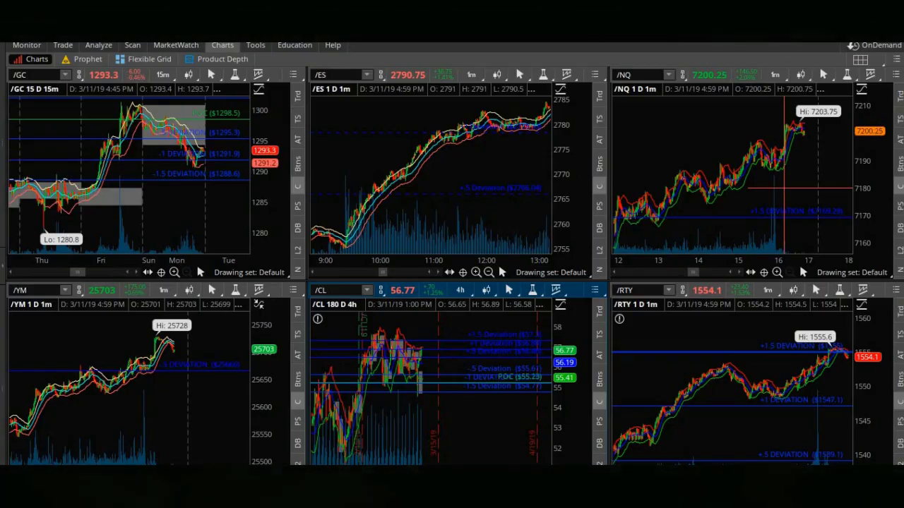
pyautogui.moveTo(295, 429)
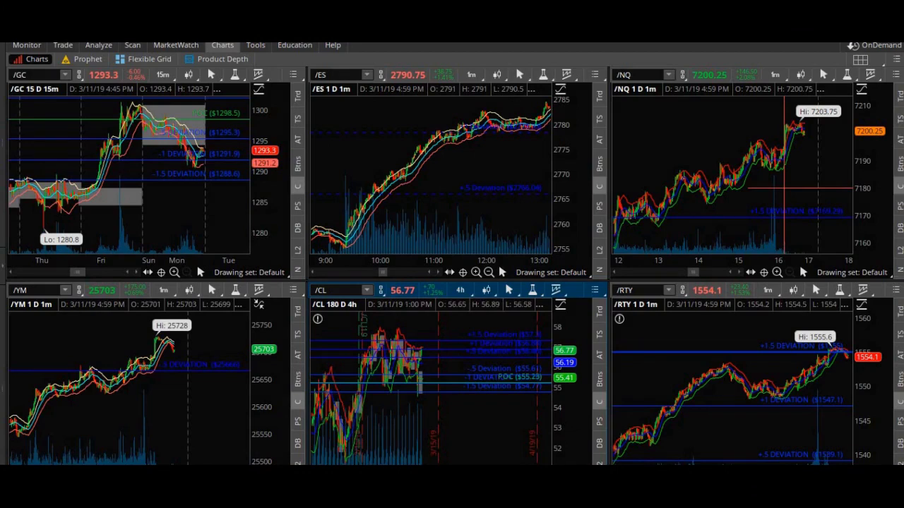
pyautogui.moveTo(417, 421)
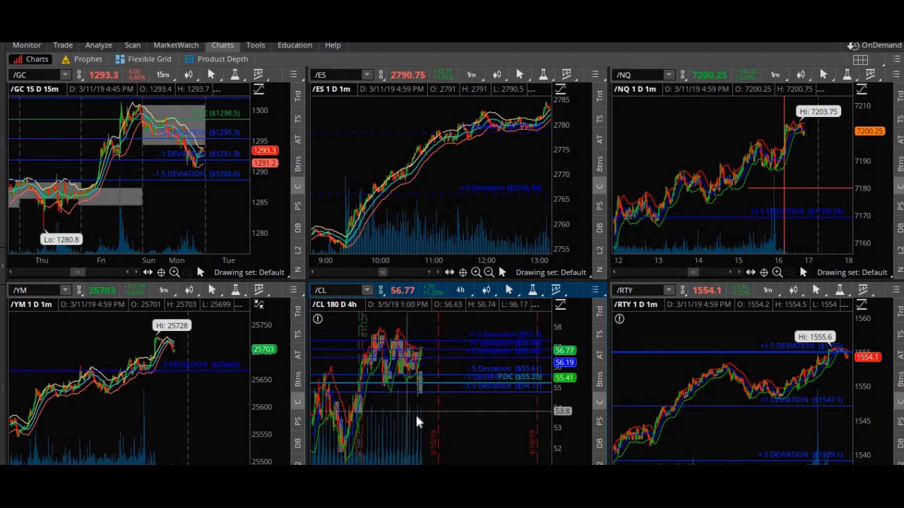
pyautogui.moveTo(416, 415)
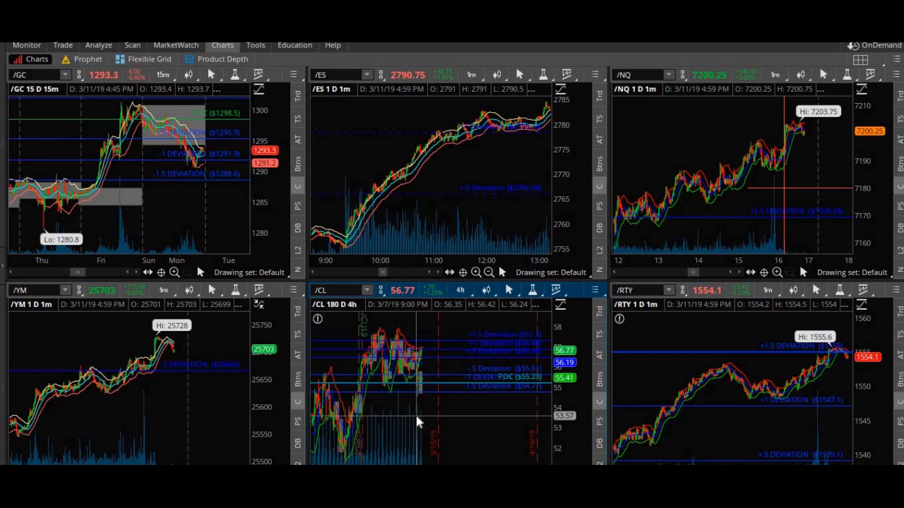
# Step: Maximize the /CL 180 D 4h chart cell to fill the charts area
pyautogui.rightClick(417, 422)
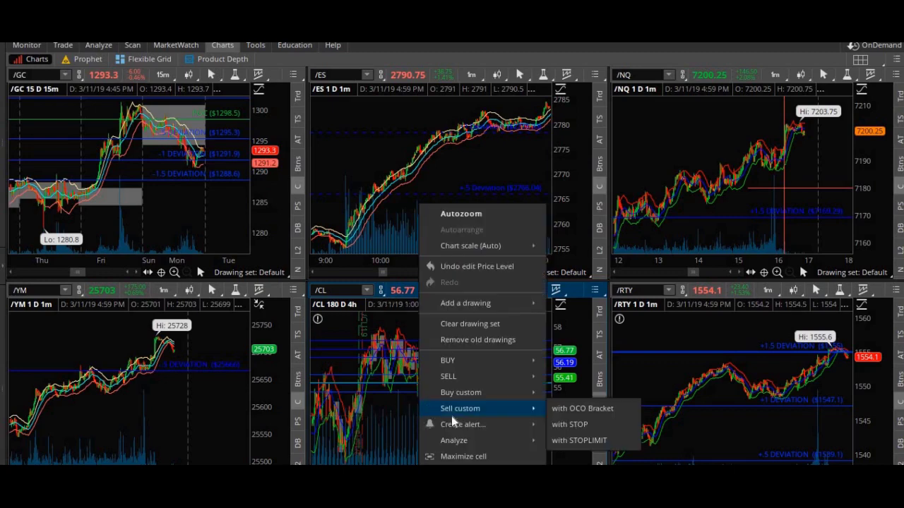
pyautogui.click(463, 456)
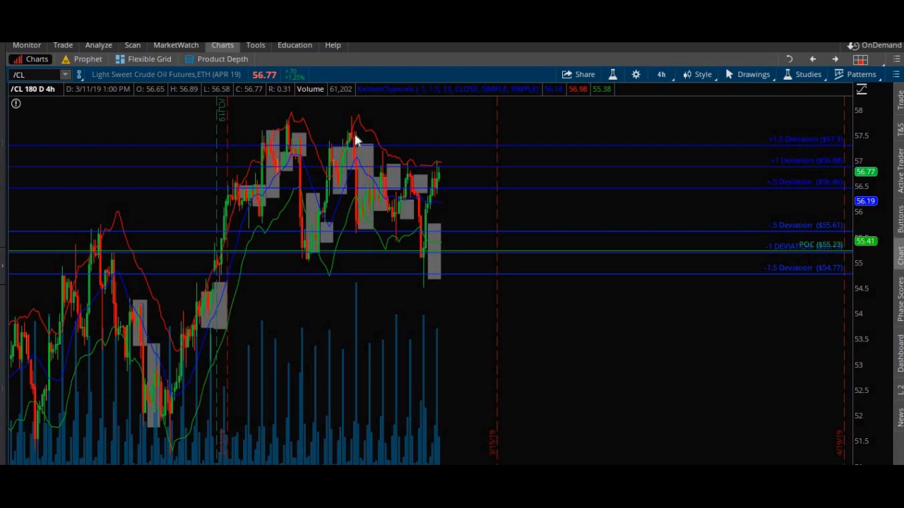
pyautogui.moveTo(178, 275)
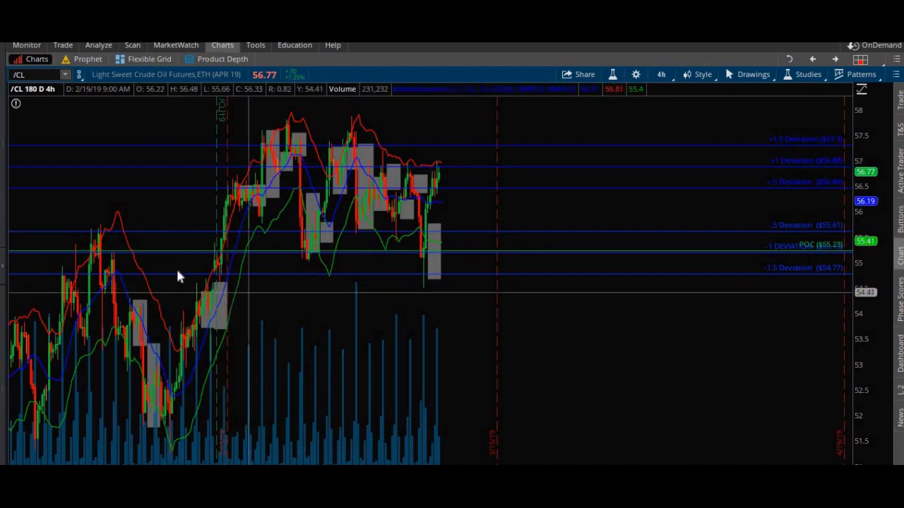
pyautogui.moveTo(413, 316)
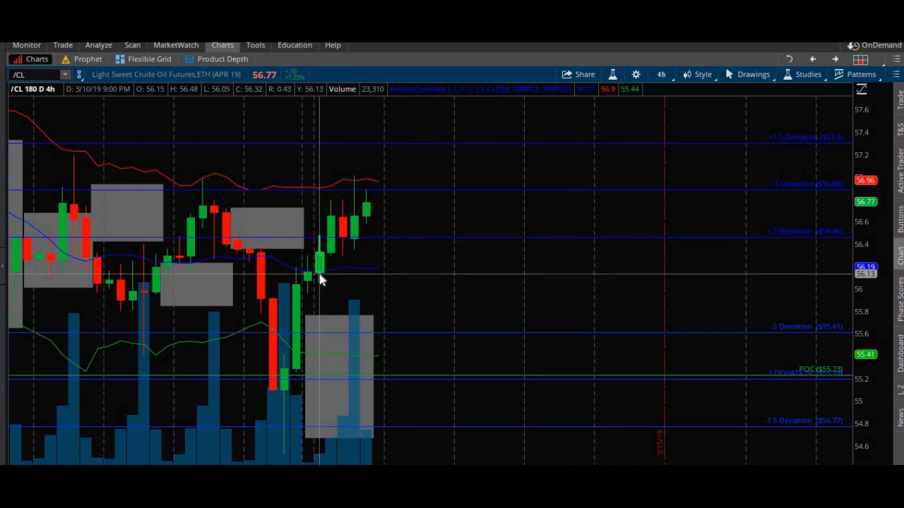
pyautogui.moveTo(203, 196)
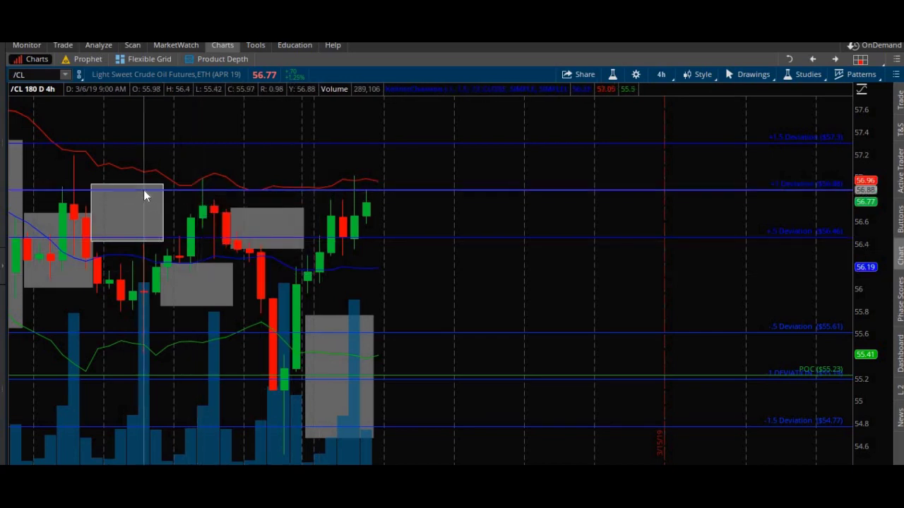
pyautogui.moveTo(97, 198)
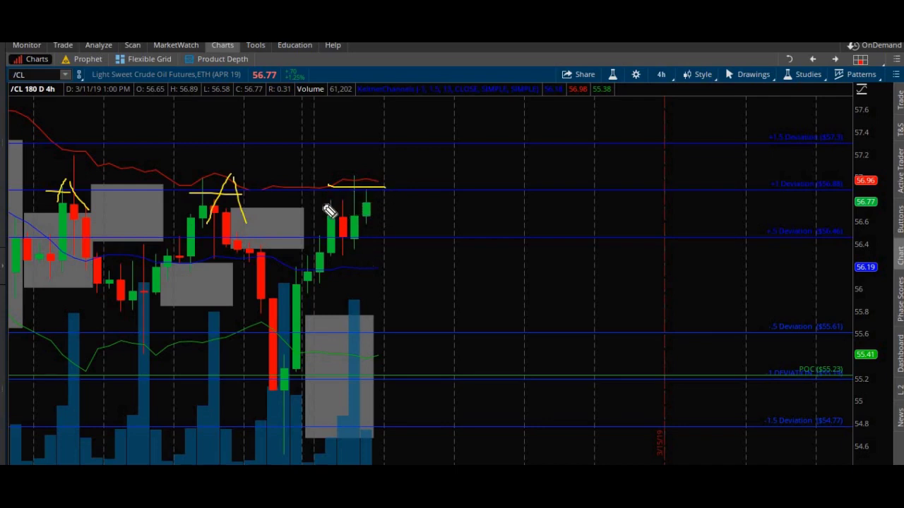
pyautogui.moveTo(356, 194)
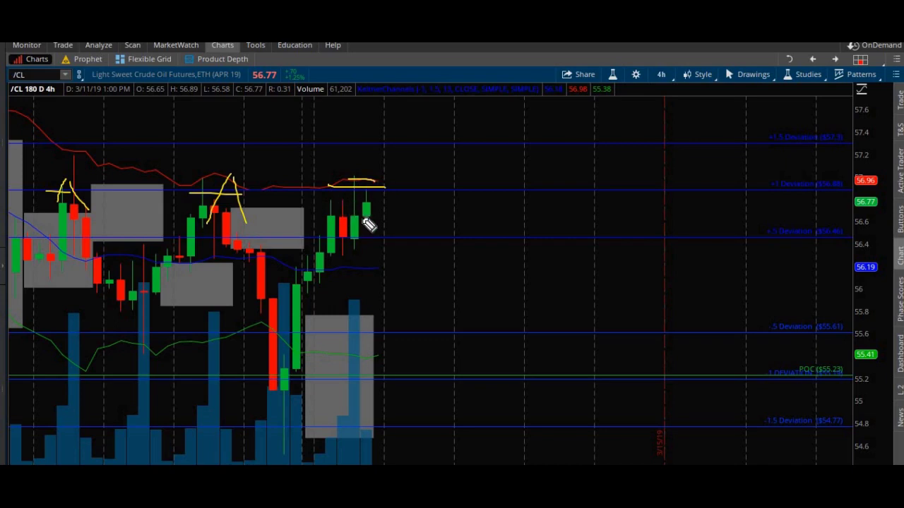
pyautogui.moveTo(353, 190)
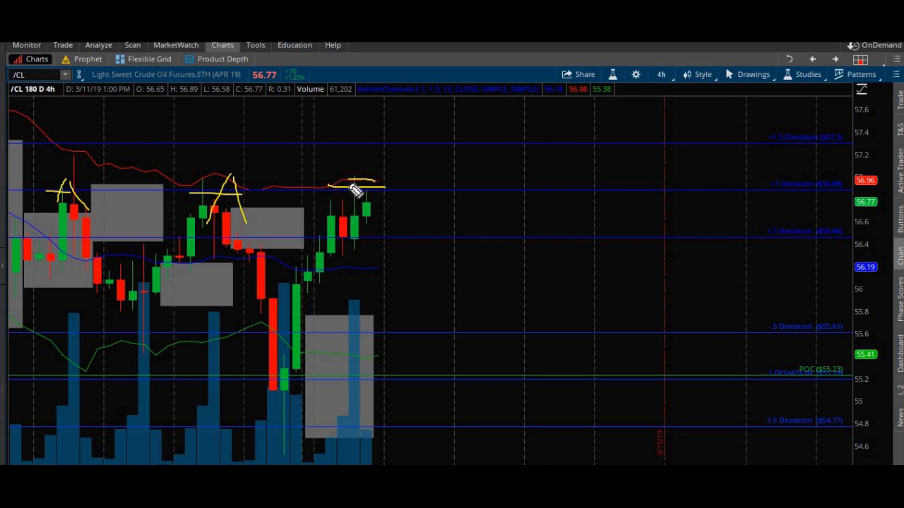
pyautogui.moveTo(395, 254)
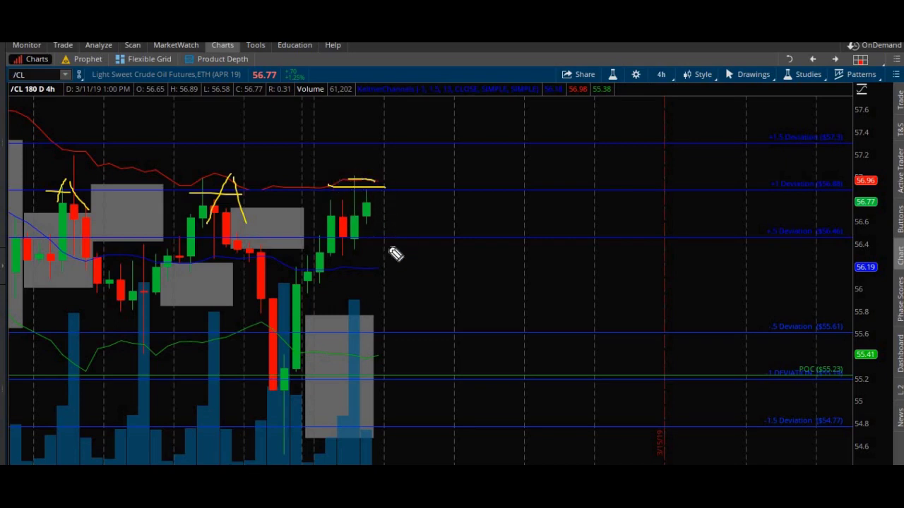
pyautogui.moveTo(352, 304)
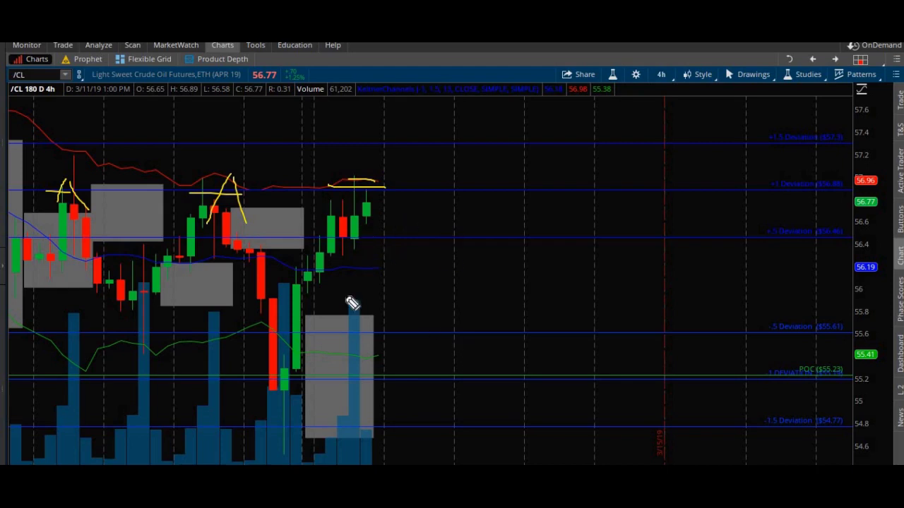
pyautogui.moveTo(351, 304)
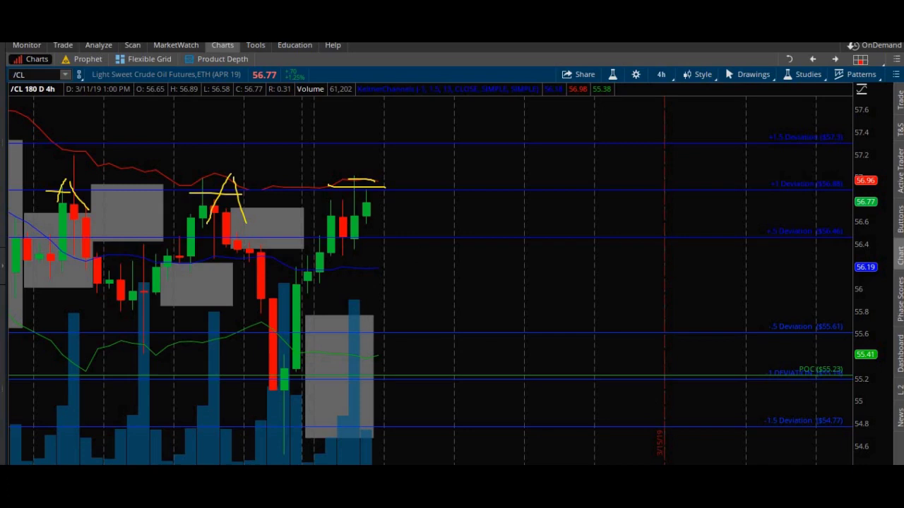
pyautogui.moveTo(329, 388)
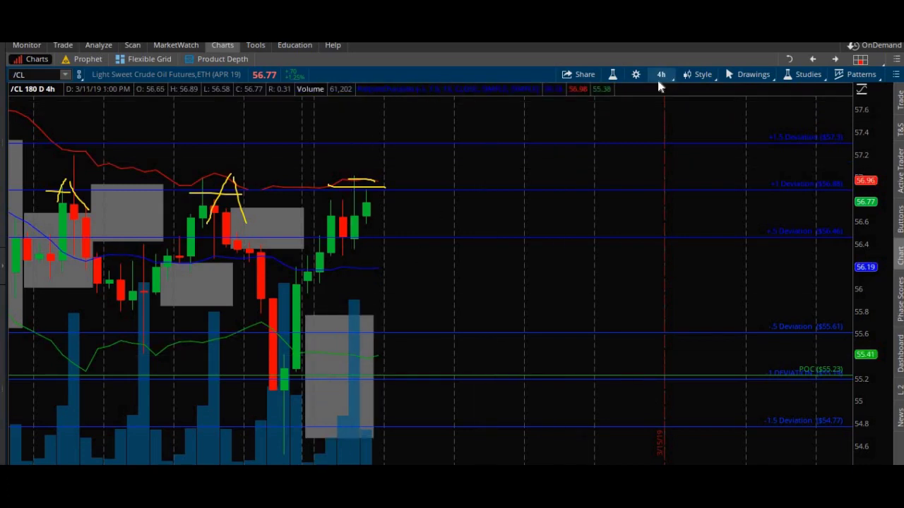
# Step: Switch the /CL chart's bar interval from 4h to 1m
pyautogui.click(661, 74)
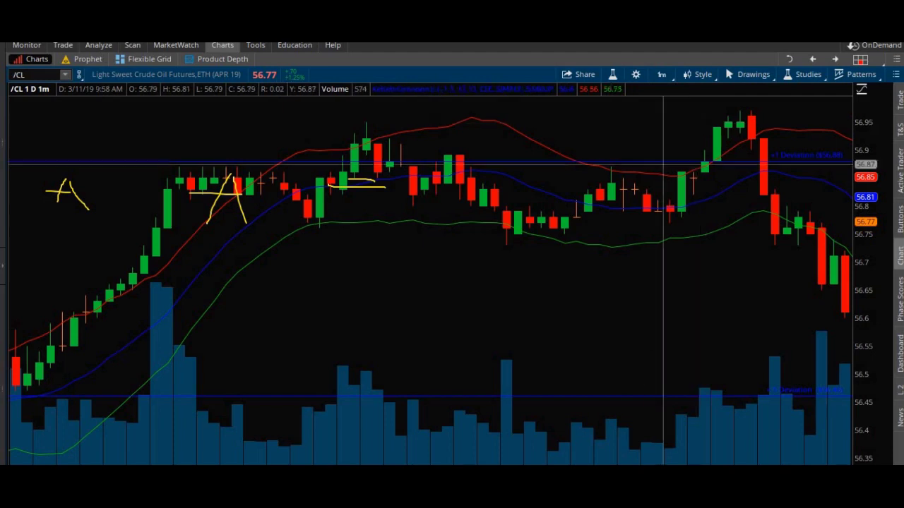
pyautogui.moveTo(304, 113)
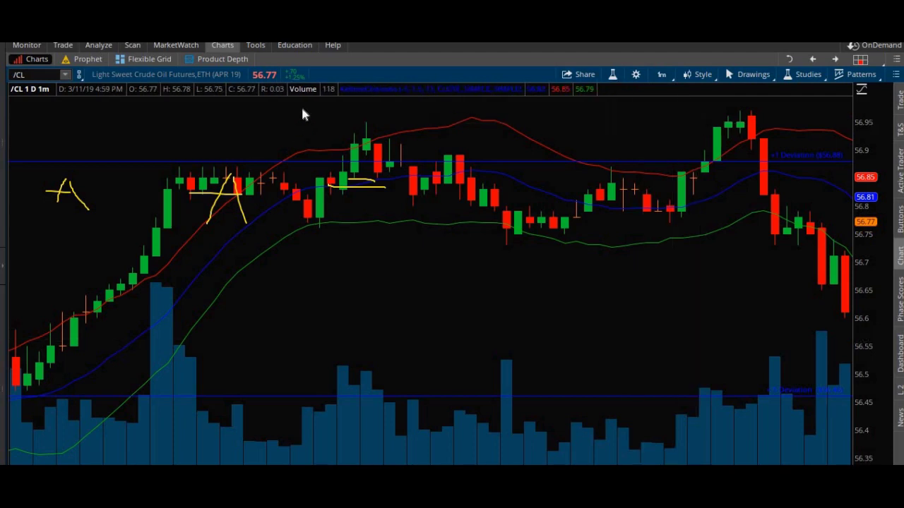
# Step: Draw a yellow line across the two highs near 56.95 and trace the rally curve
pyautogui.moveTo(346, 121); pyautogui.dragTo(664, 120)
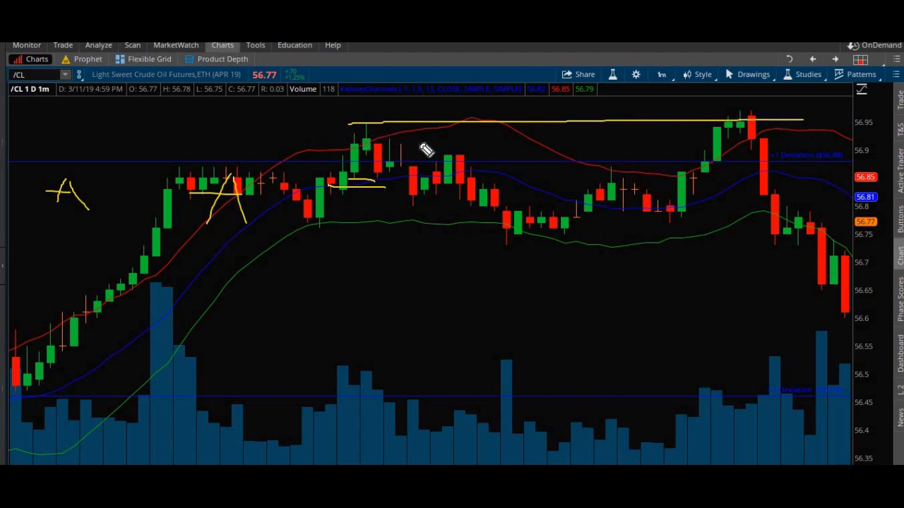
pyautogui.moveTo(685, 201); pyautogui.dragTo(748, 130)
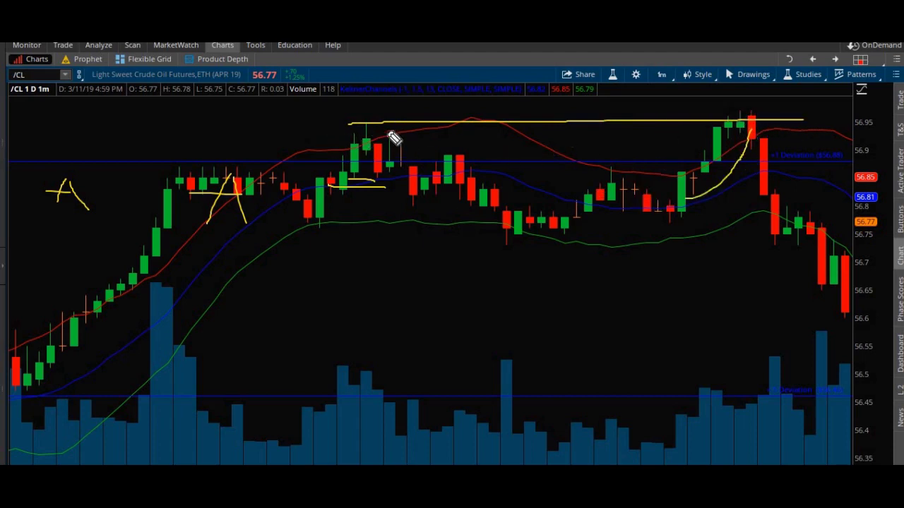
pyautogui.moveTo(713, 156)
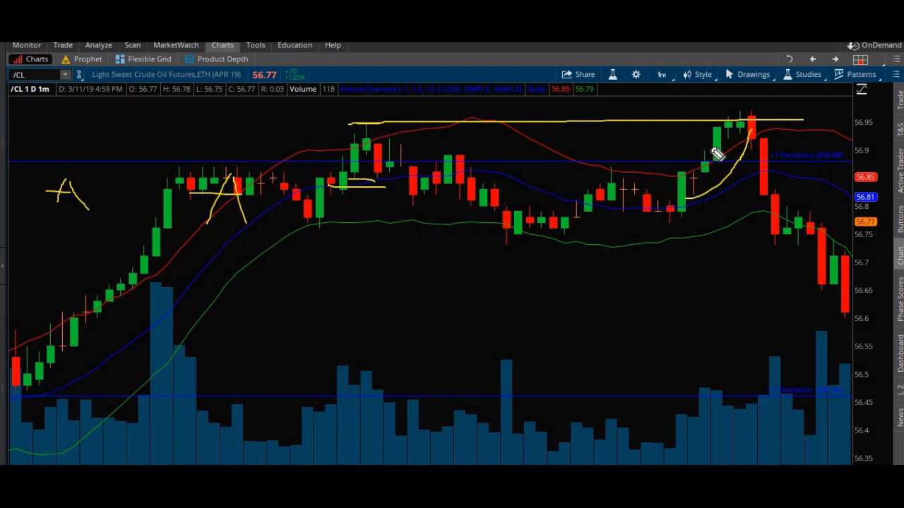
pyautogui.moveTo(725, 142)
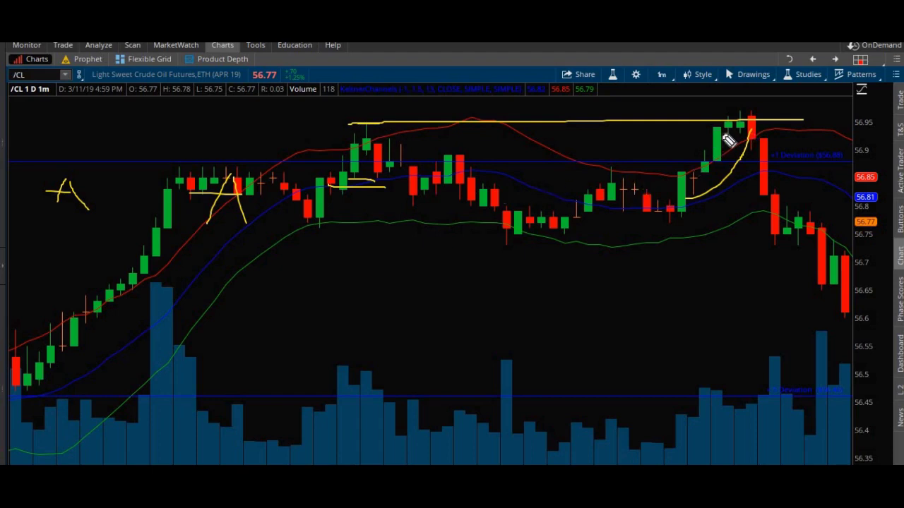
pyautogui.moveTo(691, 166)
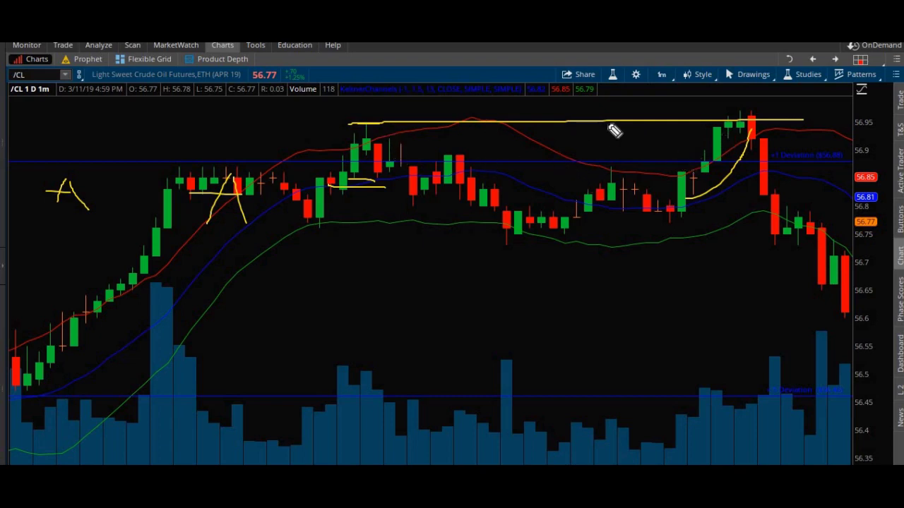
pyautogui.moveTo(638, 154)
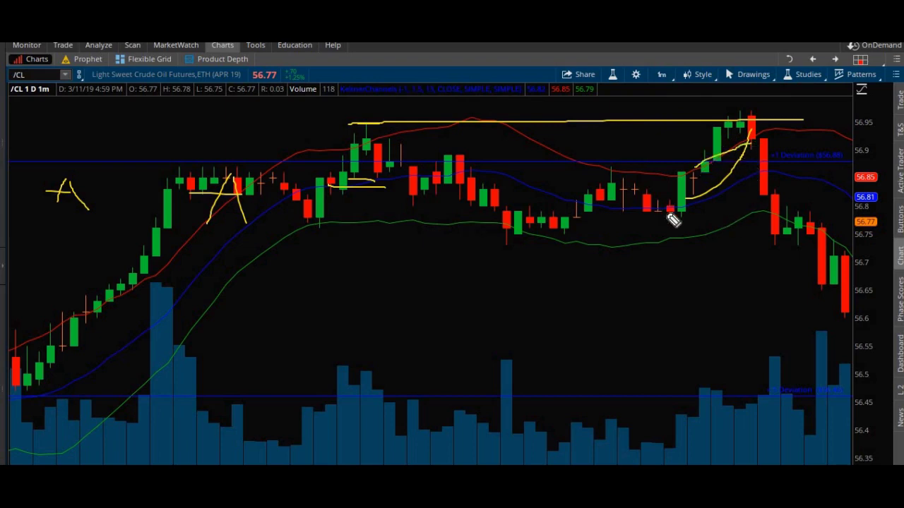
pyautogui.moveTo(694, 170)
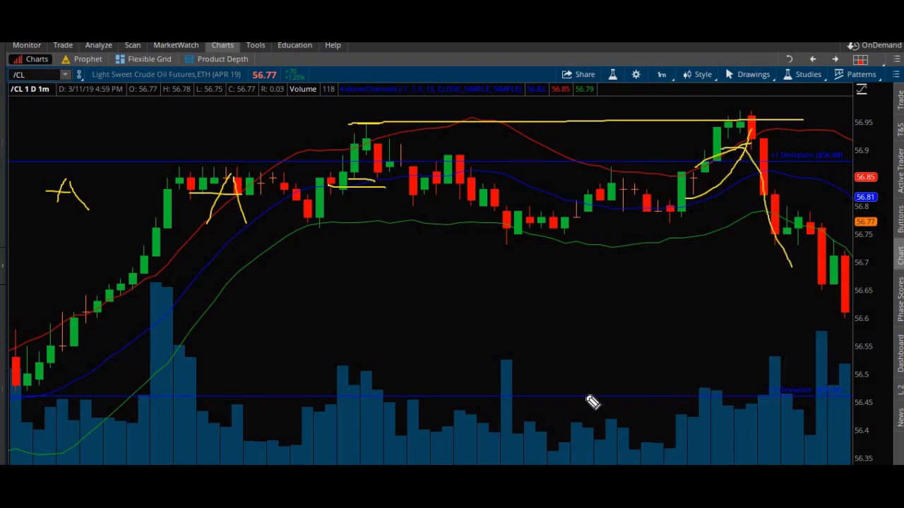
pyautogui.moveTo(711, 170)
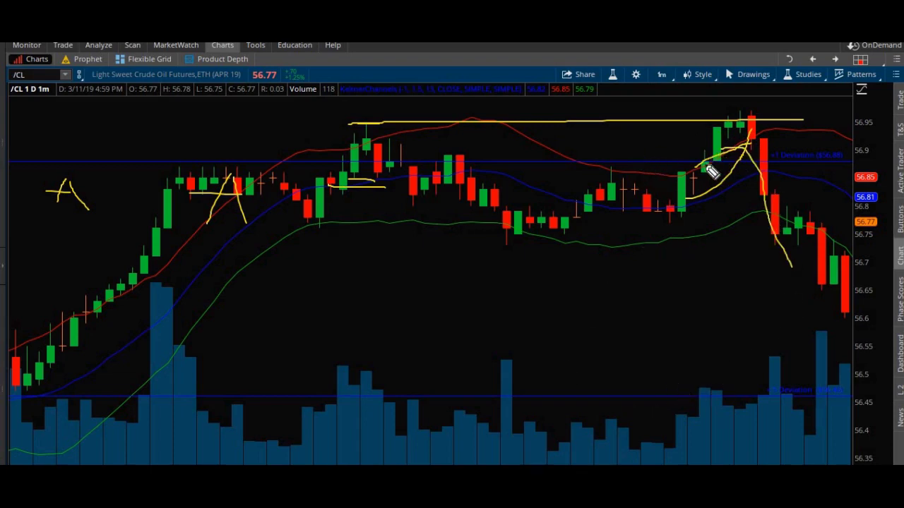
pyautogui.moveTo(735, 134)
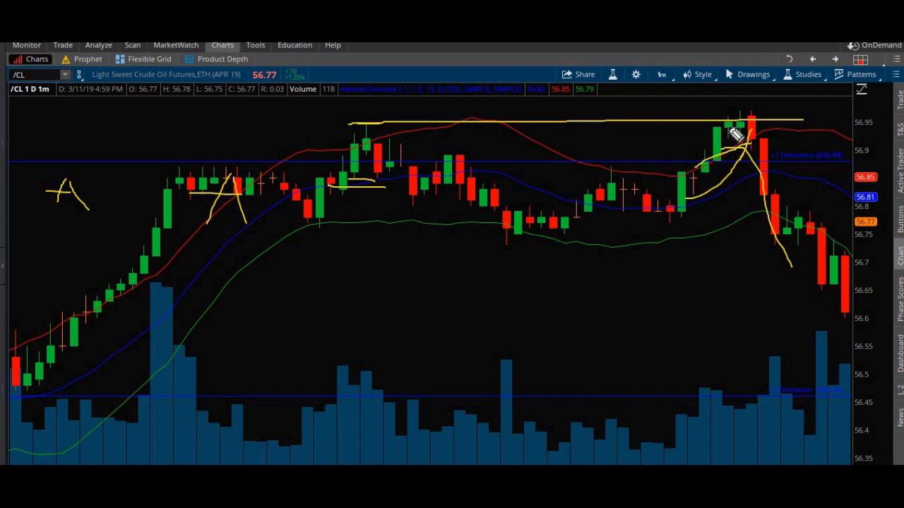
pyautogui.moveTo(759, 132)
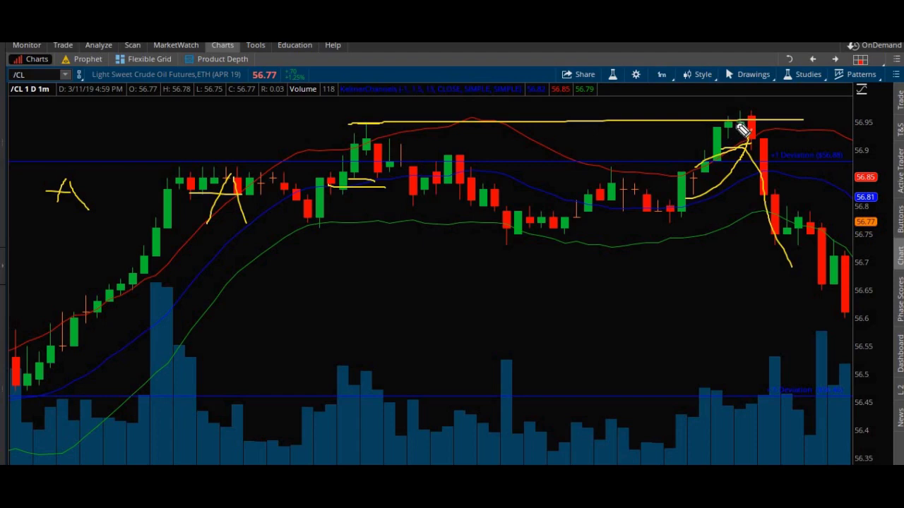
pyautogui.moveTo(752, 120)
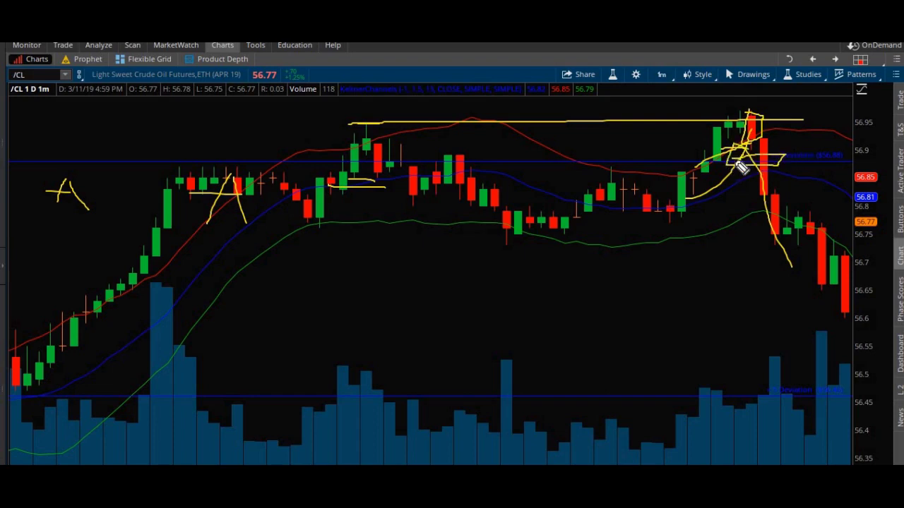
pyautogui.moveTo(738, 253)
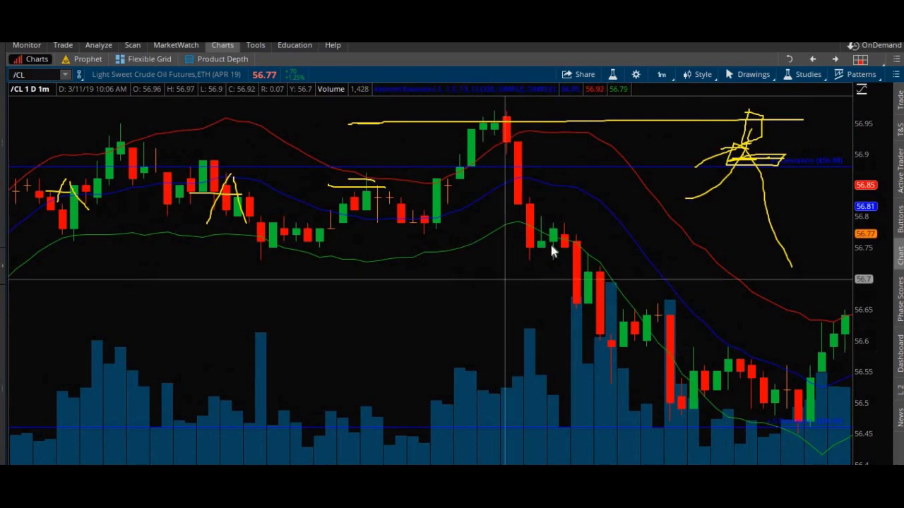
pyautogui.moveTo(682, 377)
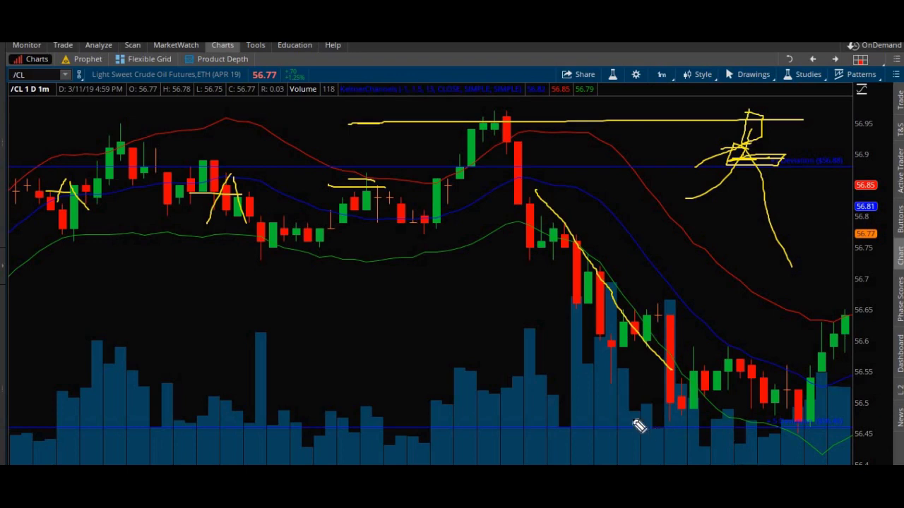
# Step: Draw a yellow stroke marking the bottom of the crude oil sell-off near 56.45
pyautogui.moveTo(639, 427); pyautogui.dragTo(848, 438)
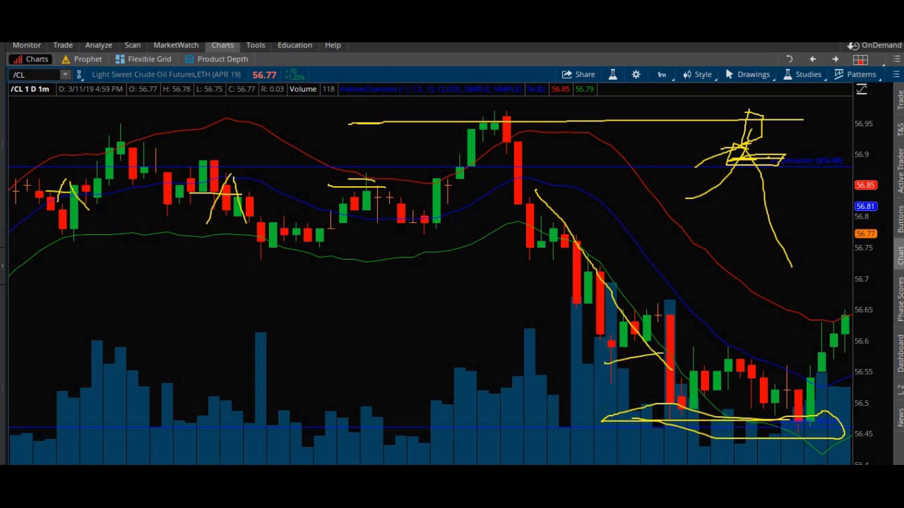
pyautogui.moveTo(632, 363)
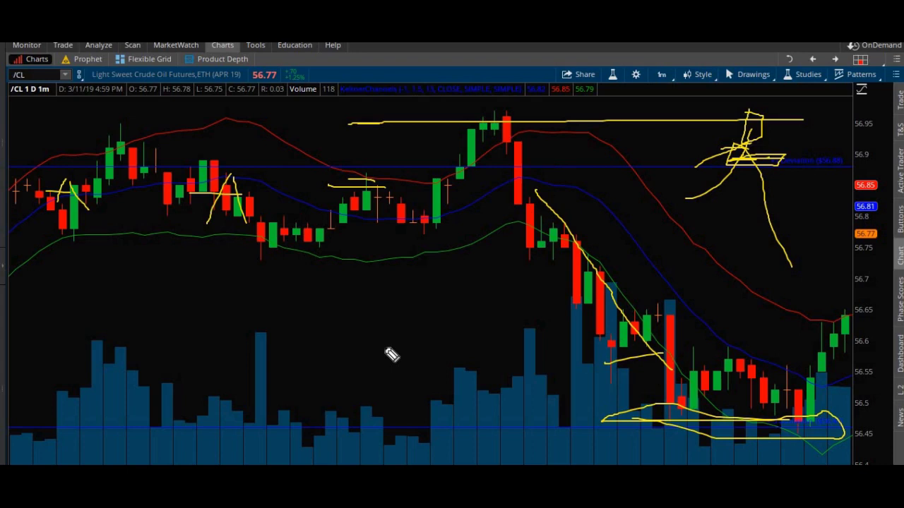
pyautogui.moveTo(551, 404)
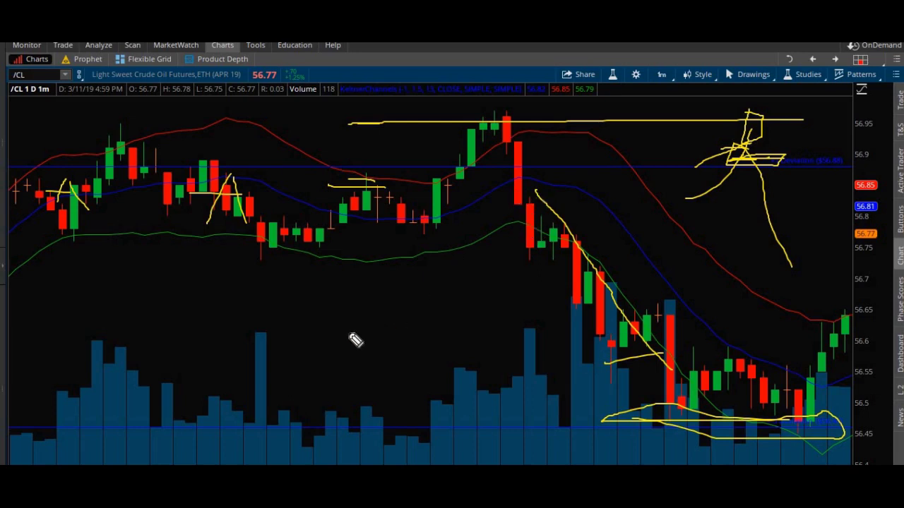
pyautogui.moveTo(485, 154)
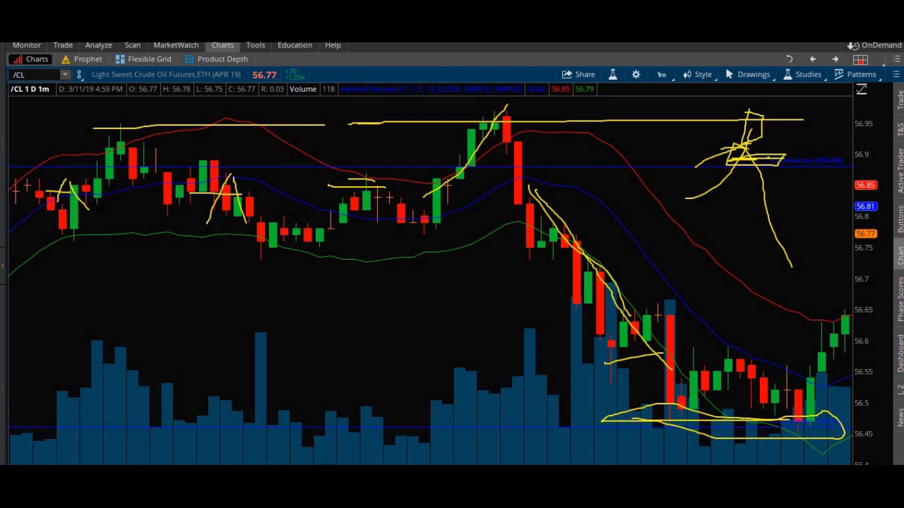
pyautogui.moveTo(540, 203)
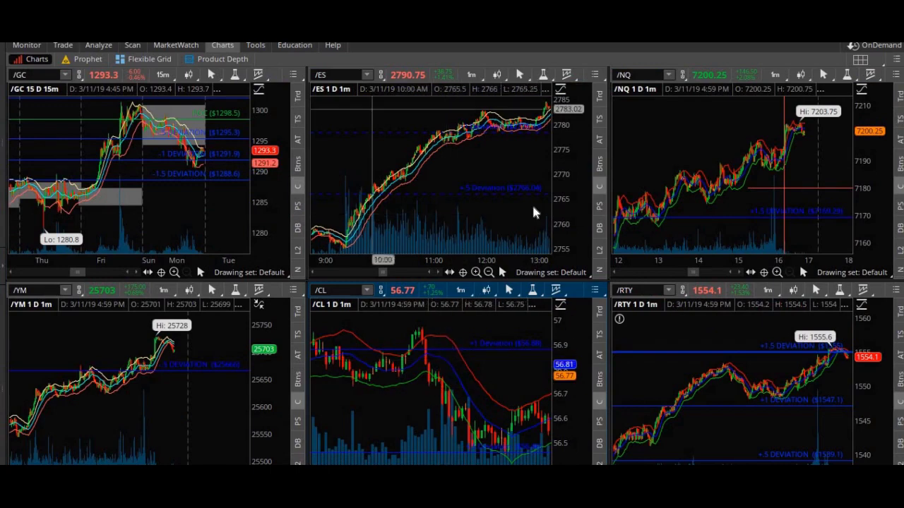
pyautogui.moveTo(372, 245)
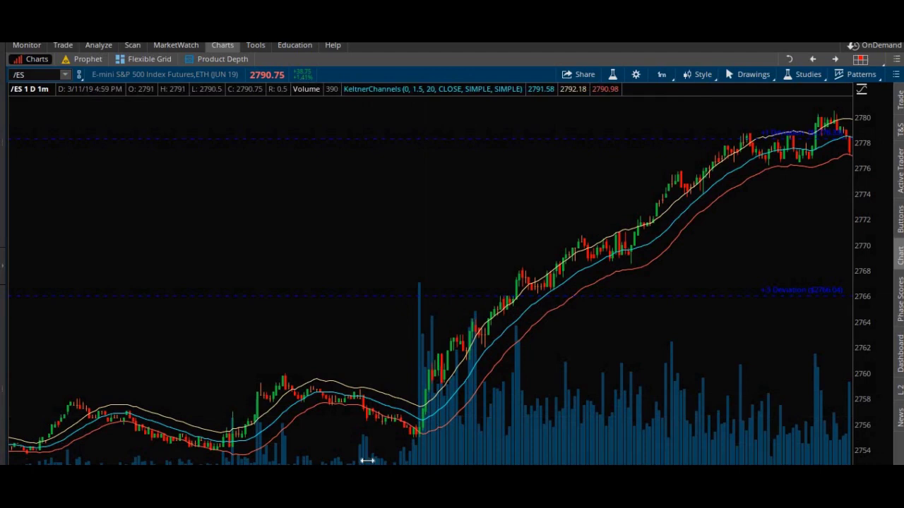
pyautogui.moveTo(353, 293)
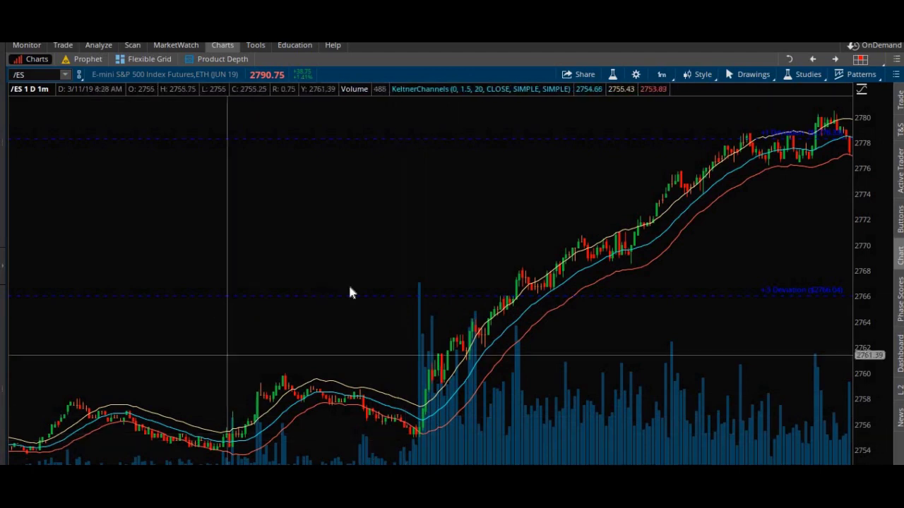
# Step: Change the /ES chart time frame from 1m to 180 D : 4h
pyautogui.click(660, 74)
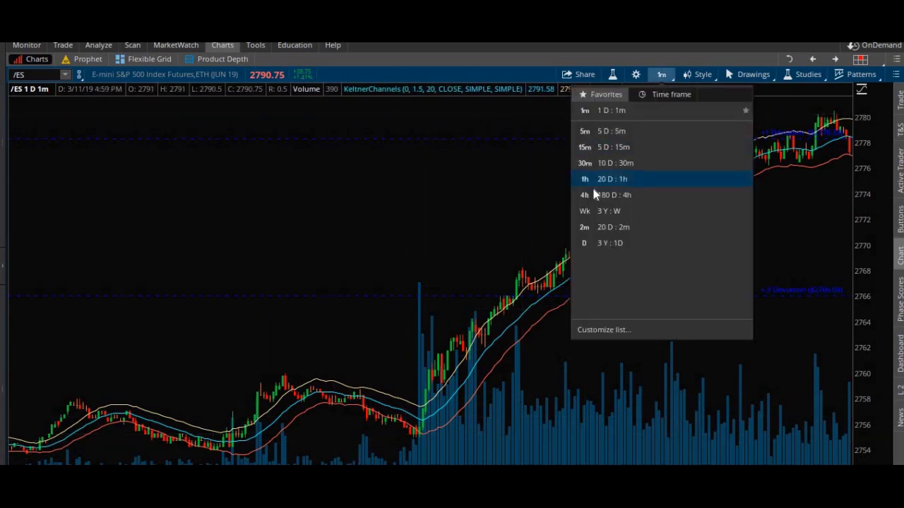
pyautogui.click(609, 195)
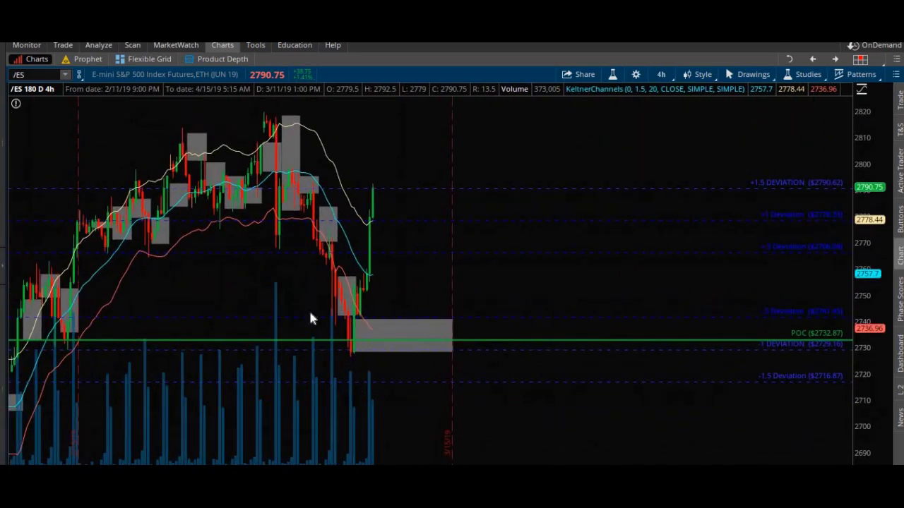
pyautogui.moveTo(296, 312)
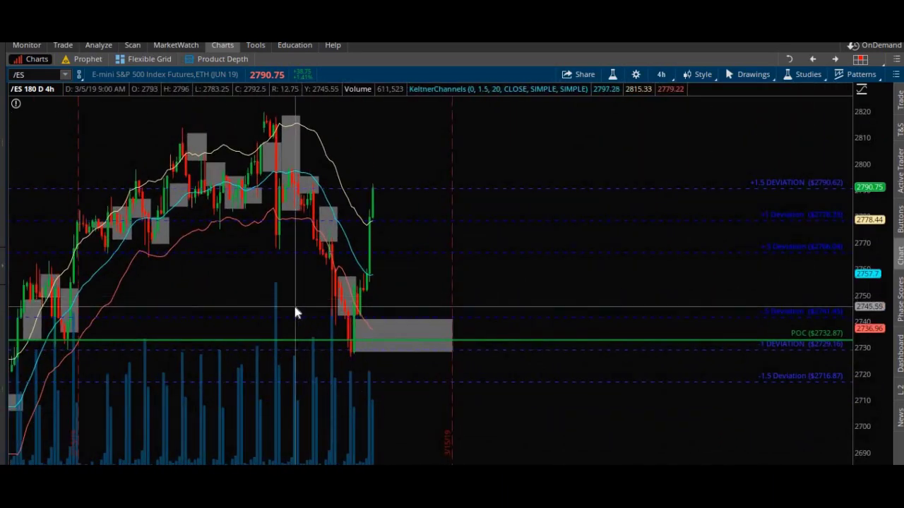
pyautogui.moveTo(346, 337)
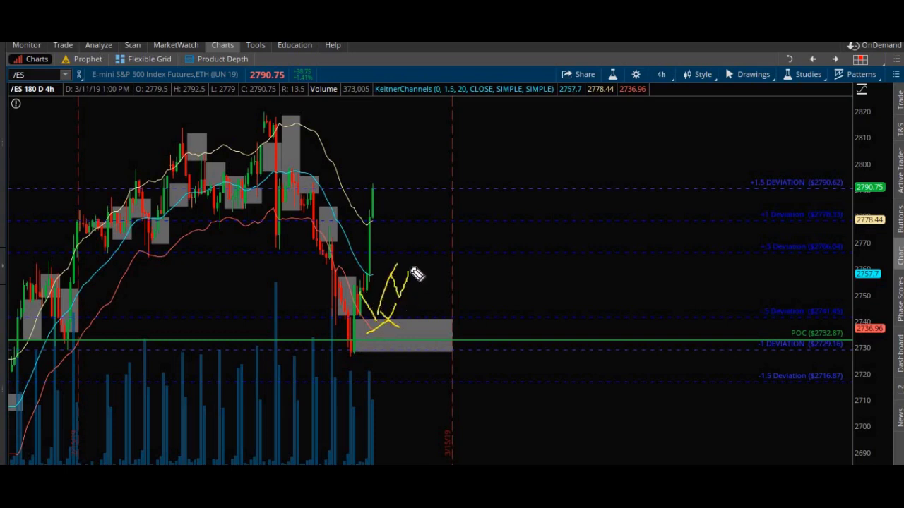
pyautogui.moveTo(406, 295)
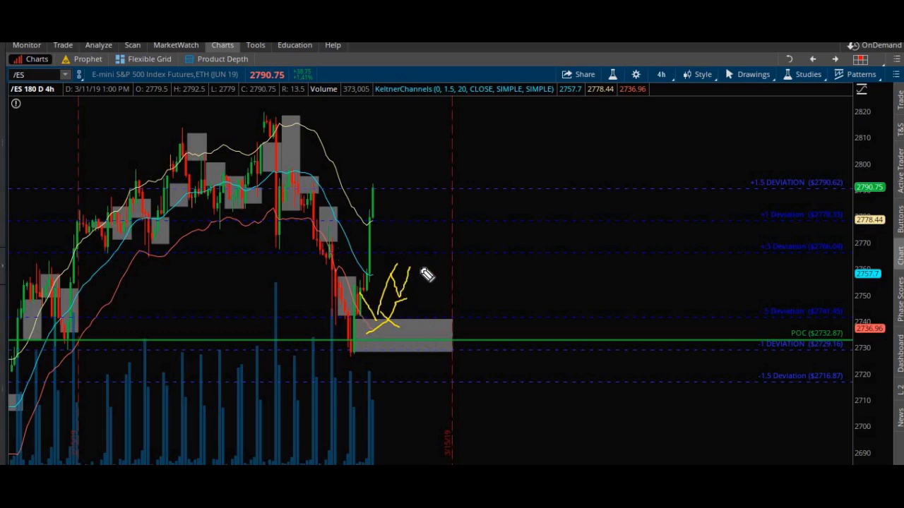
pyautogui.moveTo(426, 253)
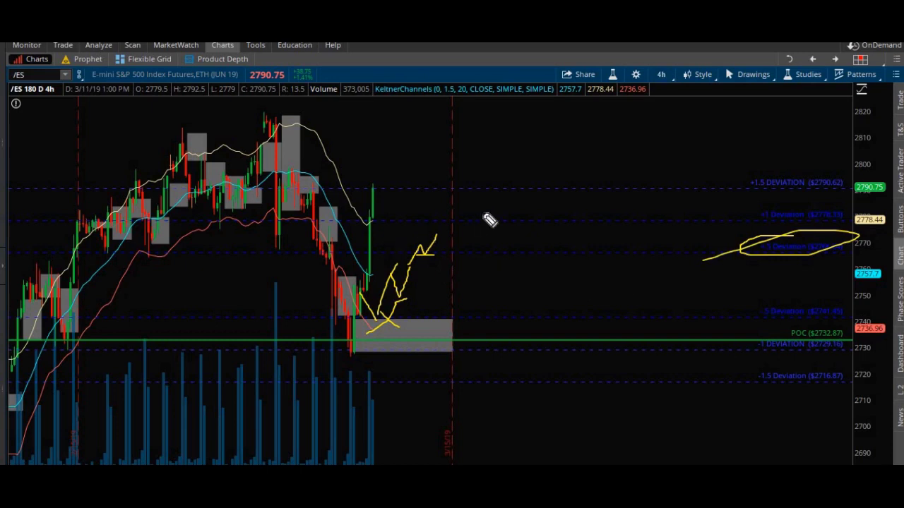
pyautogui.moveTo(522, 272)
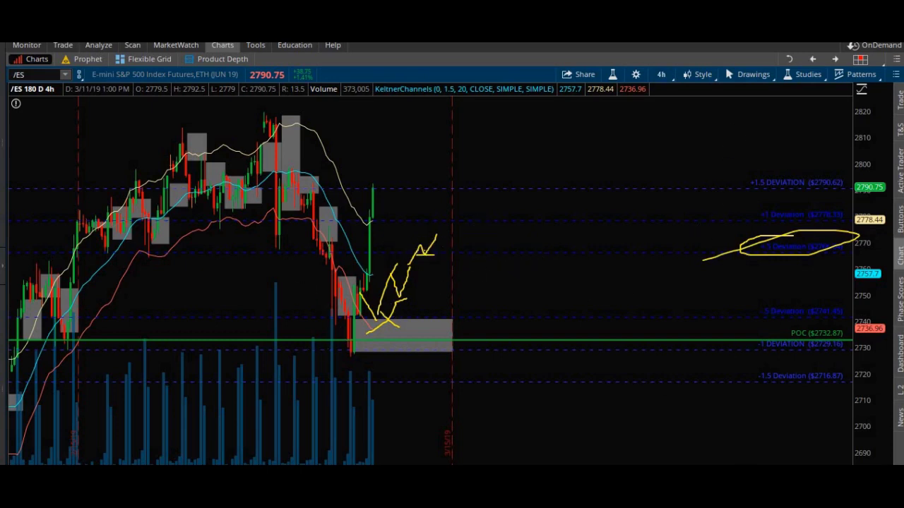
pyautogui.moveTo(691, 315)
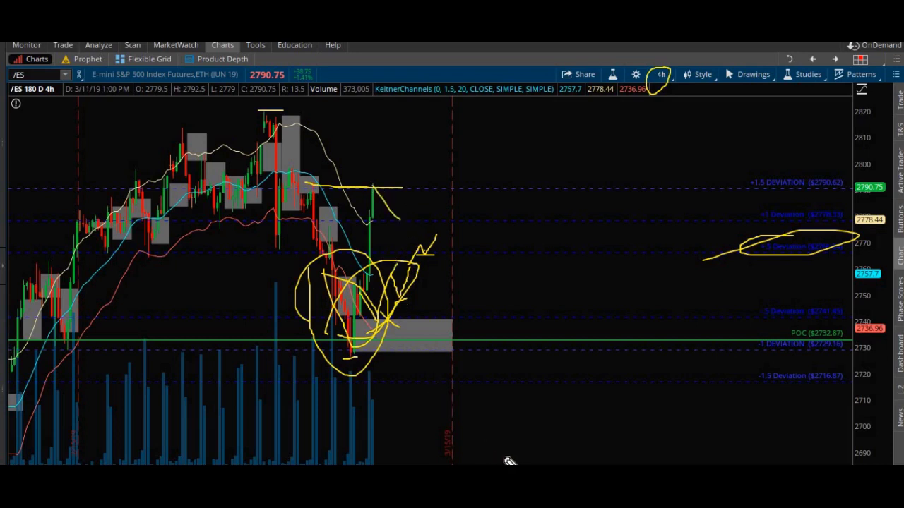
pyautogui.moveTo(496, 256)
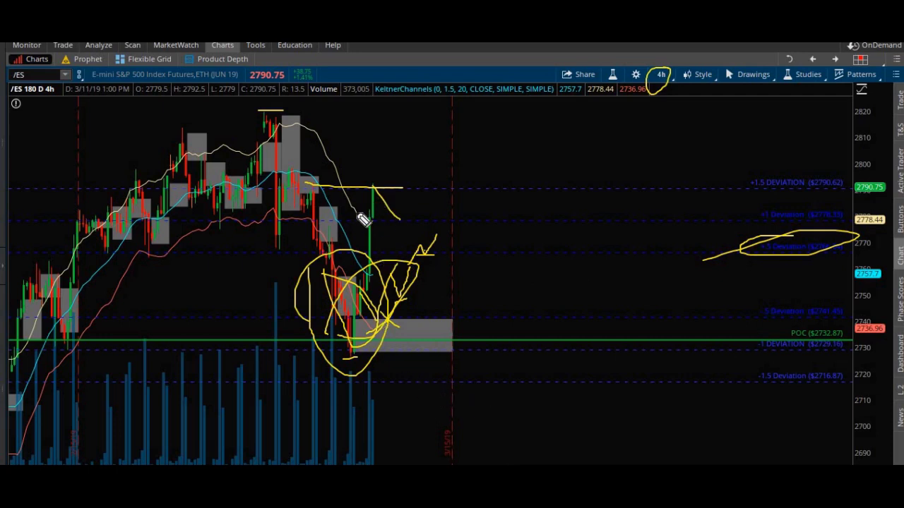
pyautogui.moveTo(379, 177)
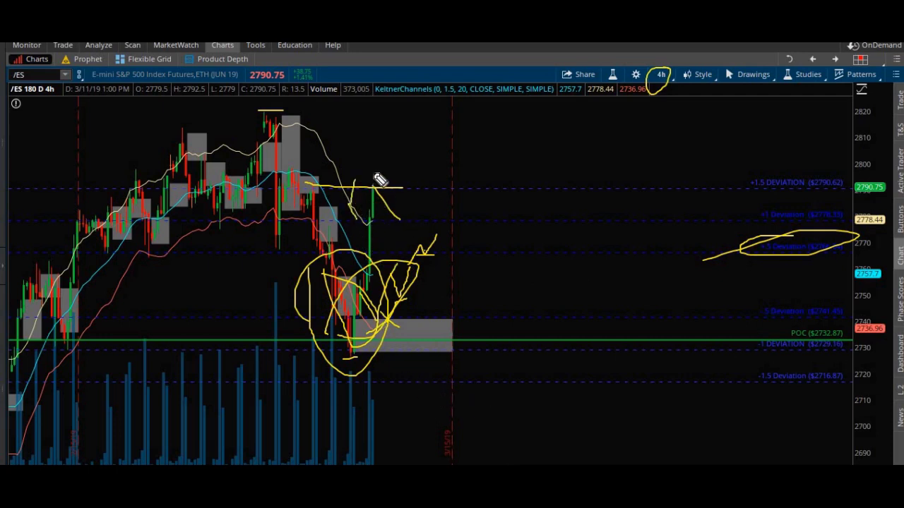
# Step: Circle the latest /ES rally candle near 2790 in yellow
pyautogui.moveTo(381, 176); pyautogui.dragTo(353, 226)
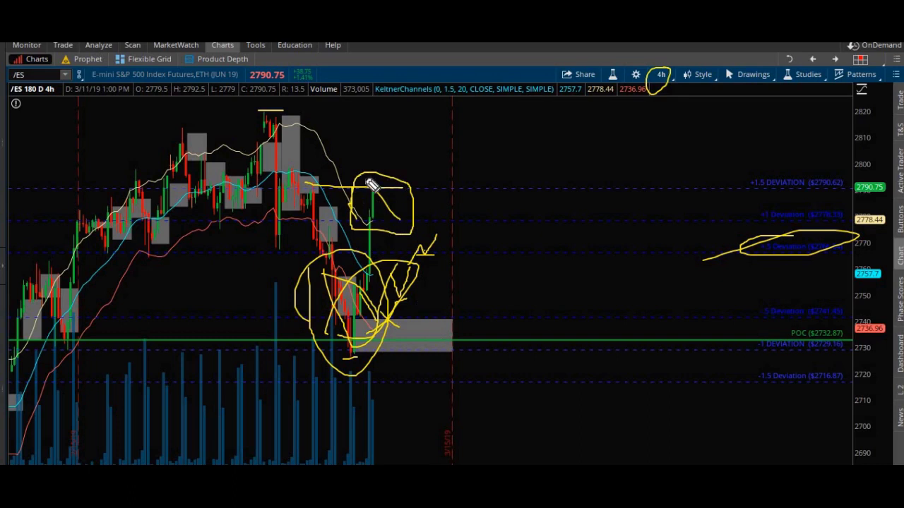
pyautogui.moveTo(385, 255)
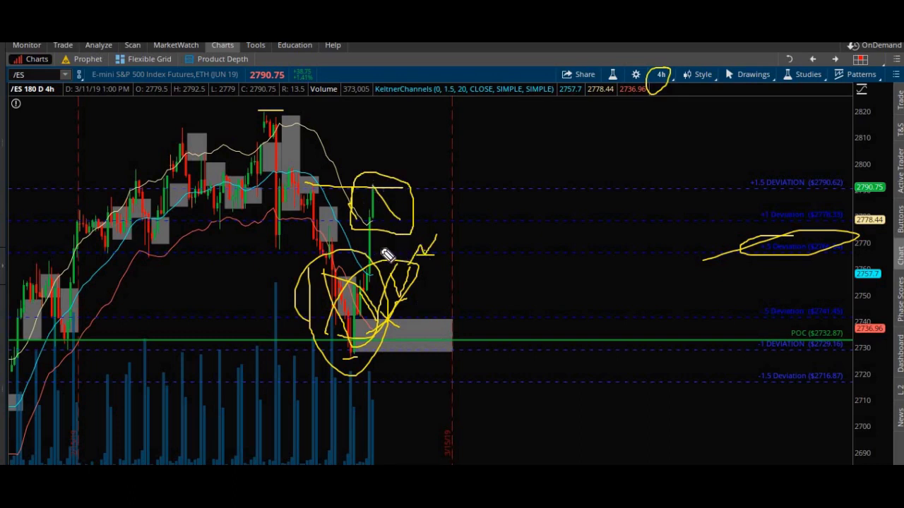